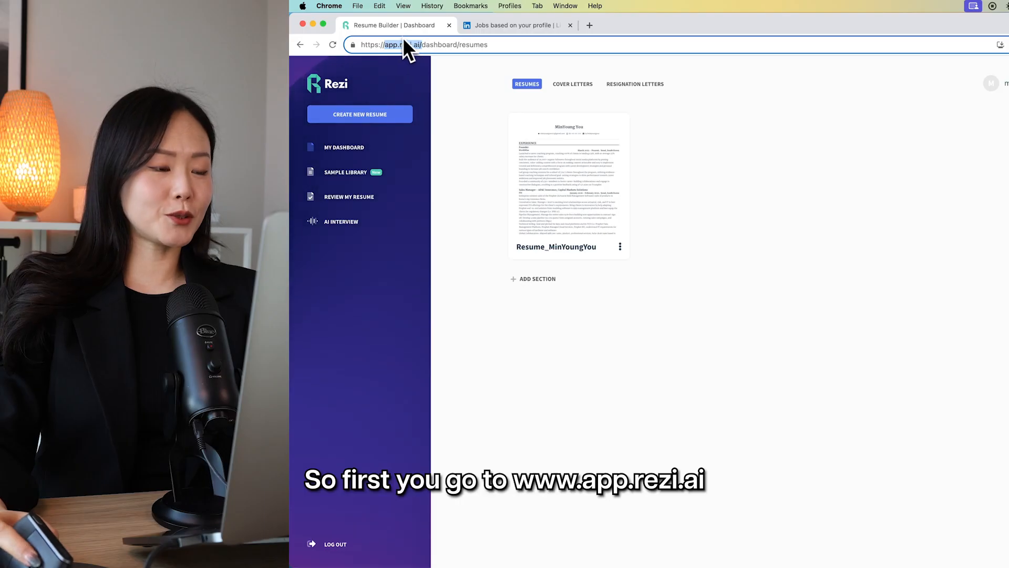
mouse_move(353, 260)
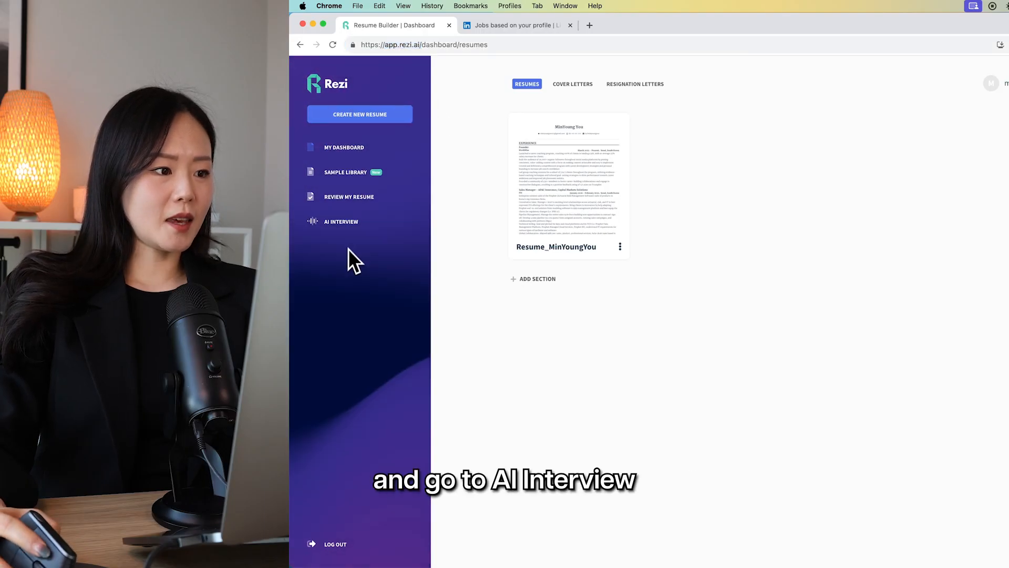
- Go to the AI Interview page and highlight the tool's description
click(341, 221)
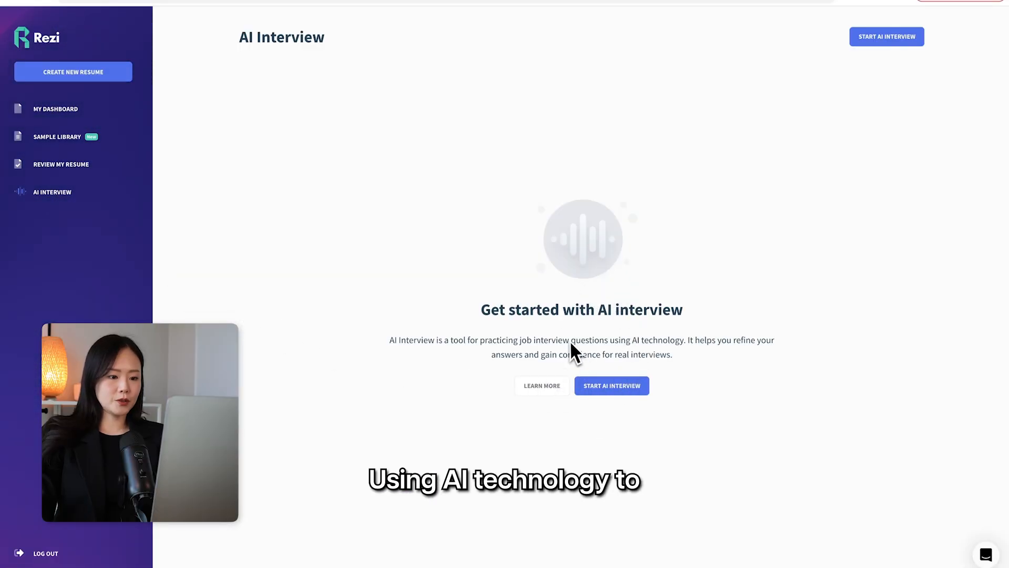
drag(570, 340, 774, 340)
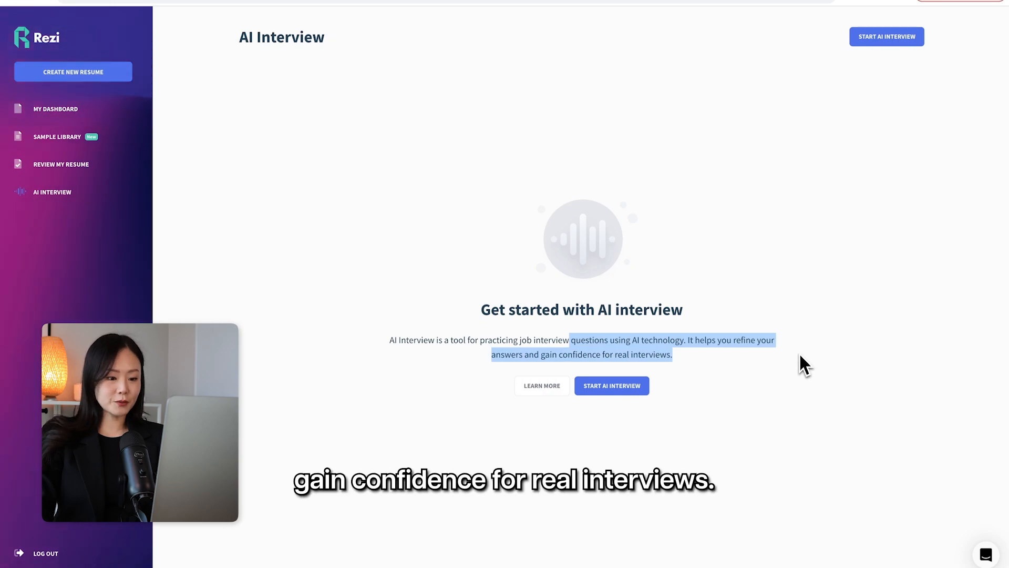
mouse_move(587, 392)
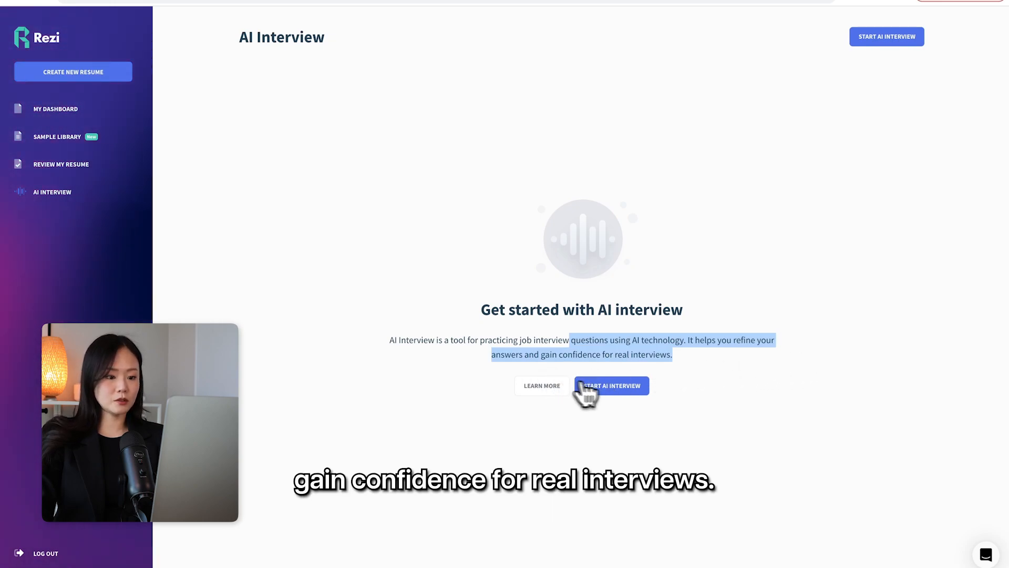
- Start a new AI interview using the saved resume and continue to the job description
click(611, 385)
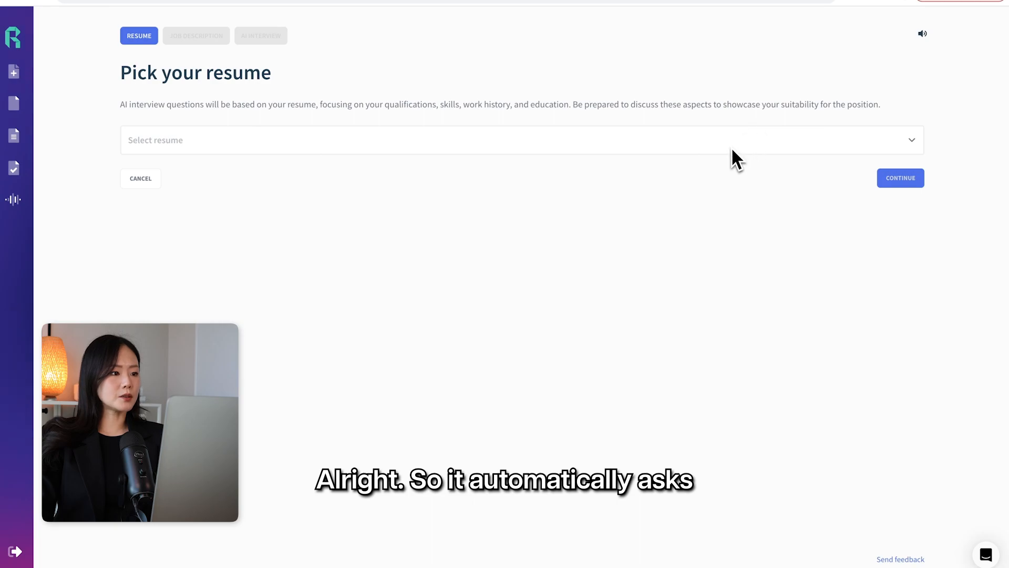
click(520, 140)
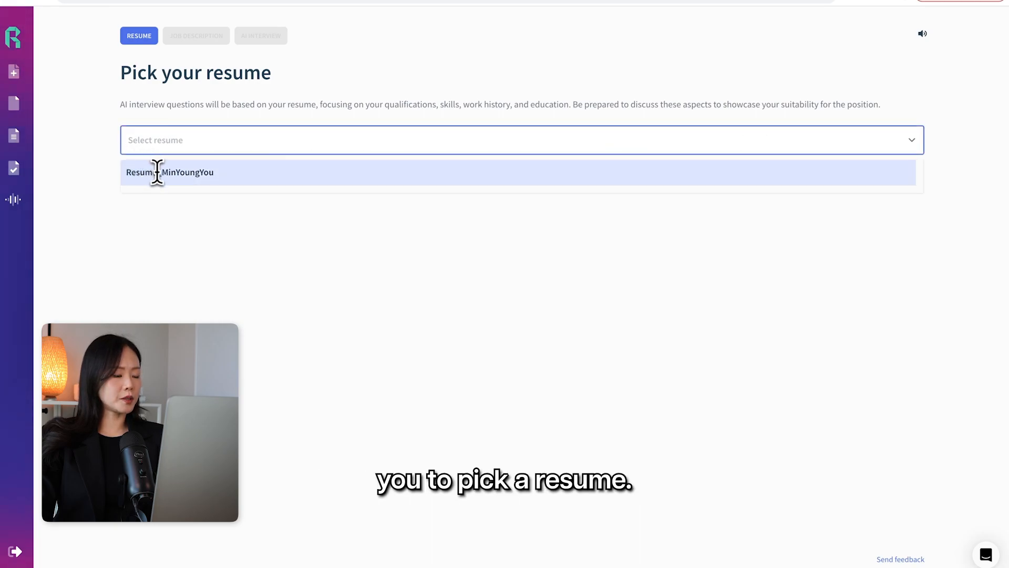
click(170, 171)
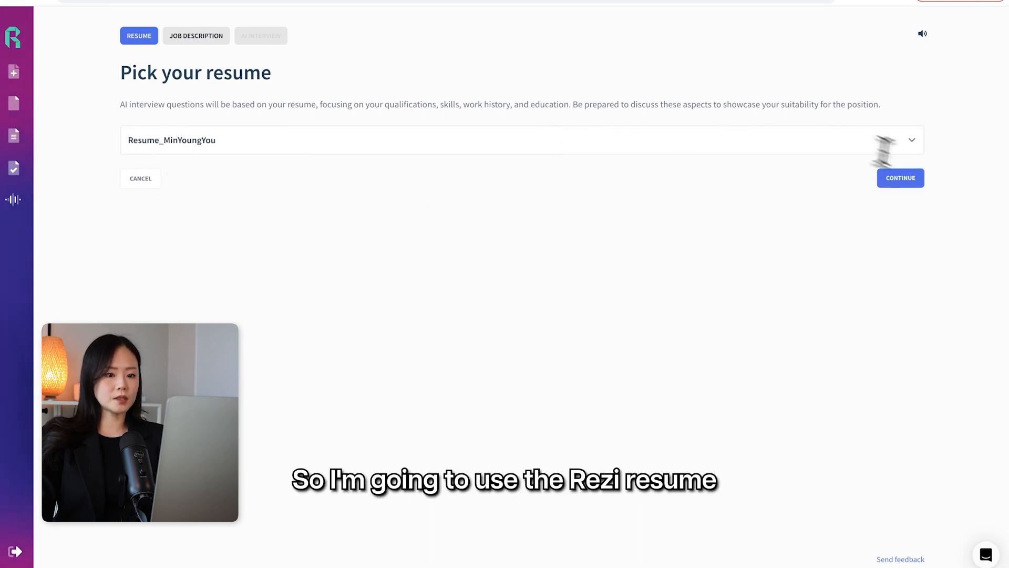
click(899, 178)
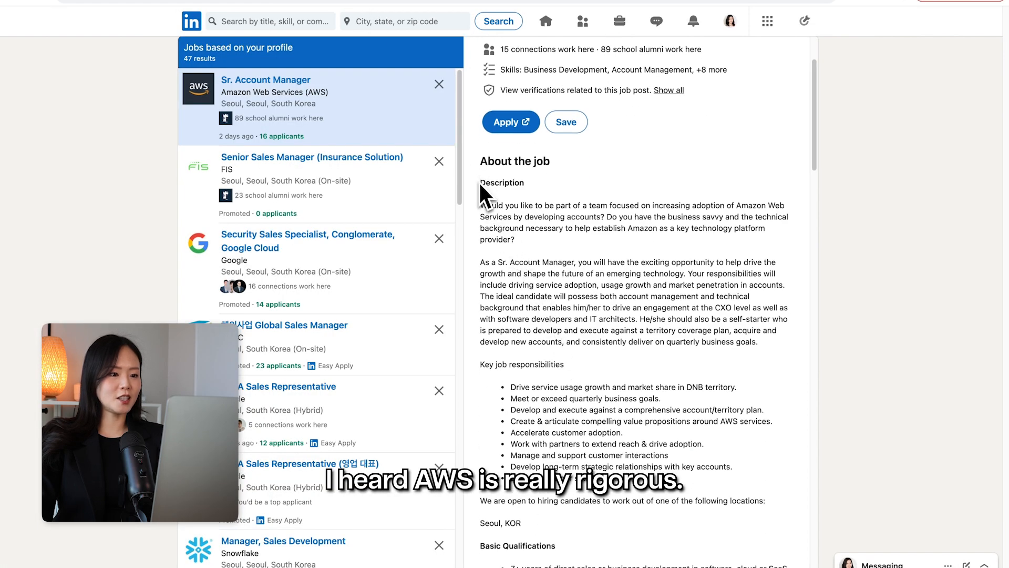
- Scroll through the AWS Sr. Account Manager posting's About the job section
scroll(down, 3)
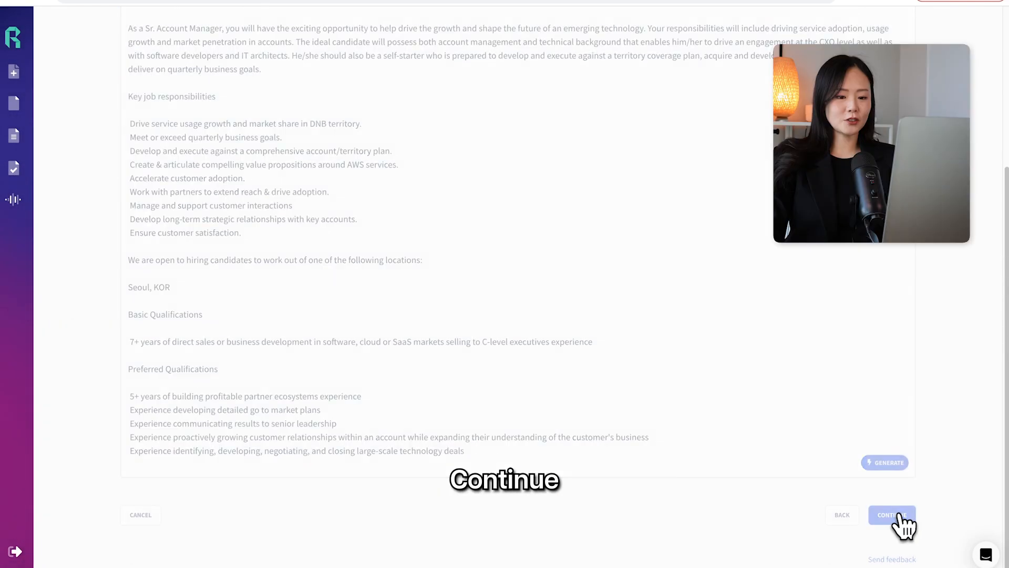
- Submit the pasted AWS job description to generate the six-question interview
click(892, 514)
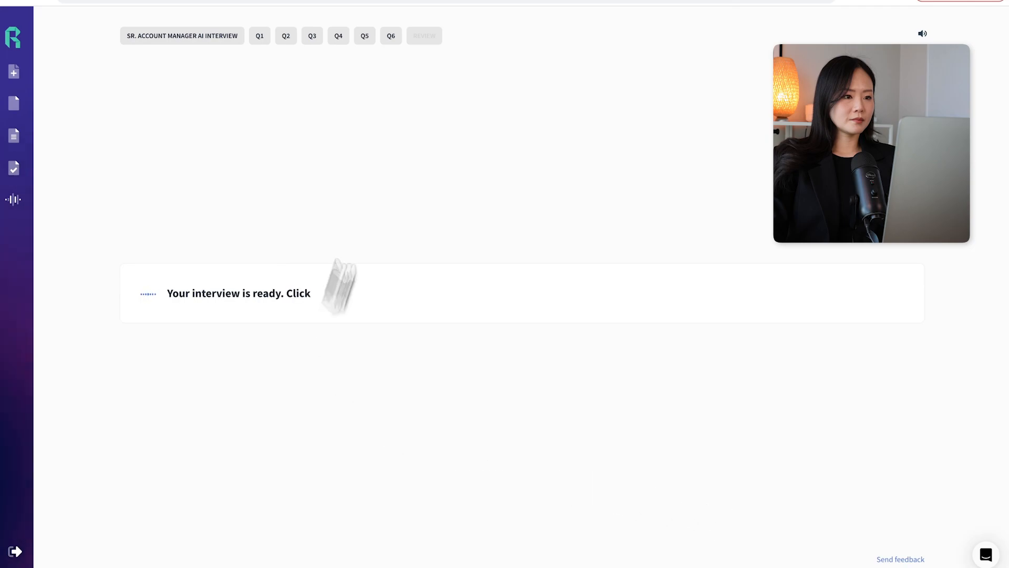
- Begin the interview and record a spoken answer to the introduction question
click(260, 36)
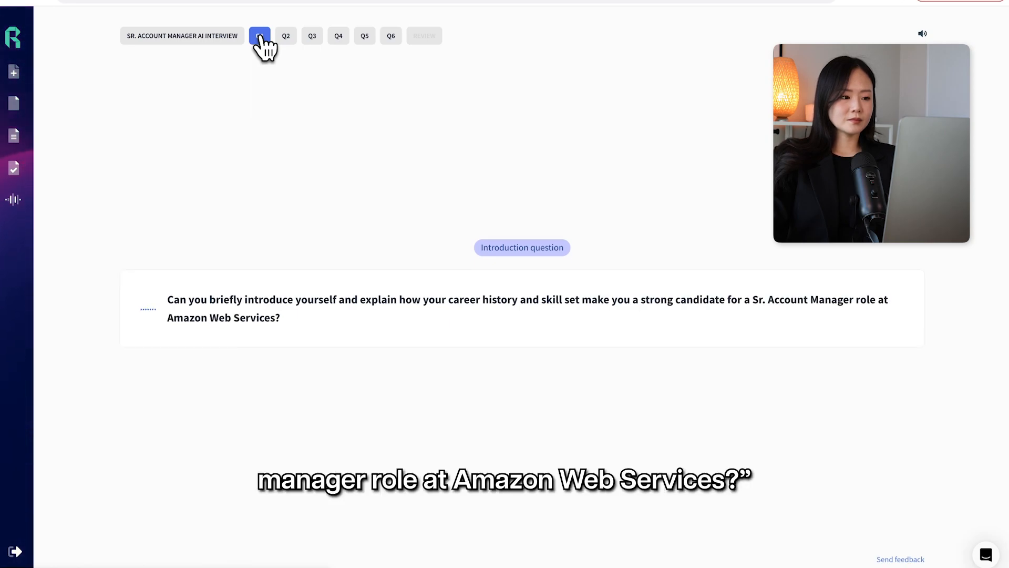
click(259, 35)
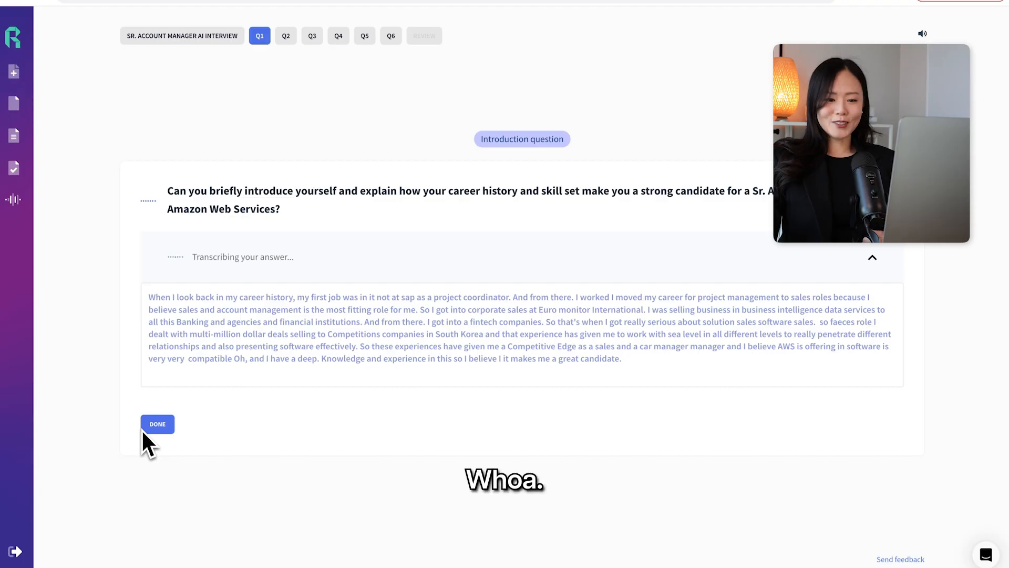
click(157, 424)
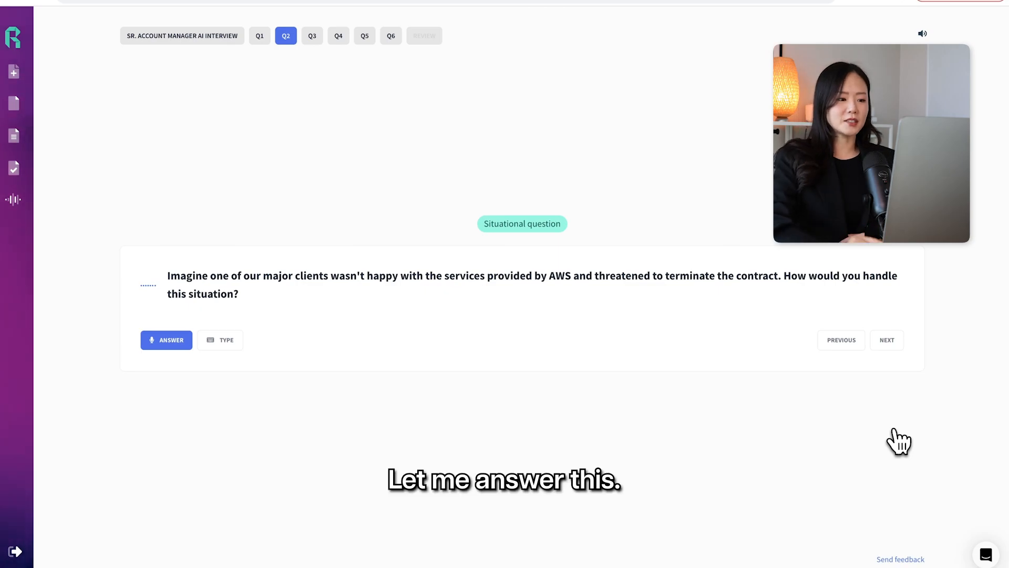
- Record a spoken answer to the unhappy AWS client question
click(166, 340)
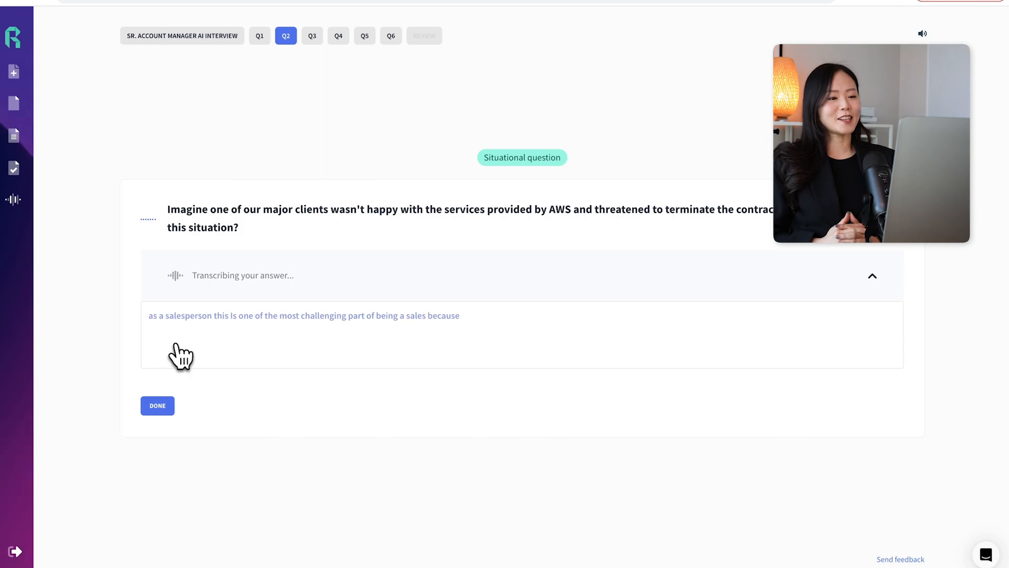
click(157, 405)
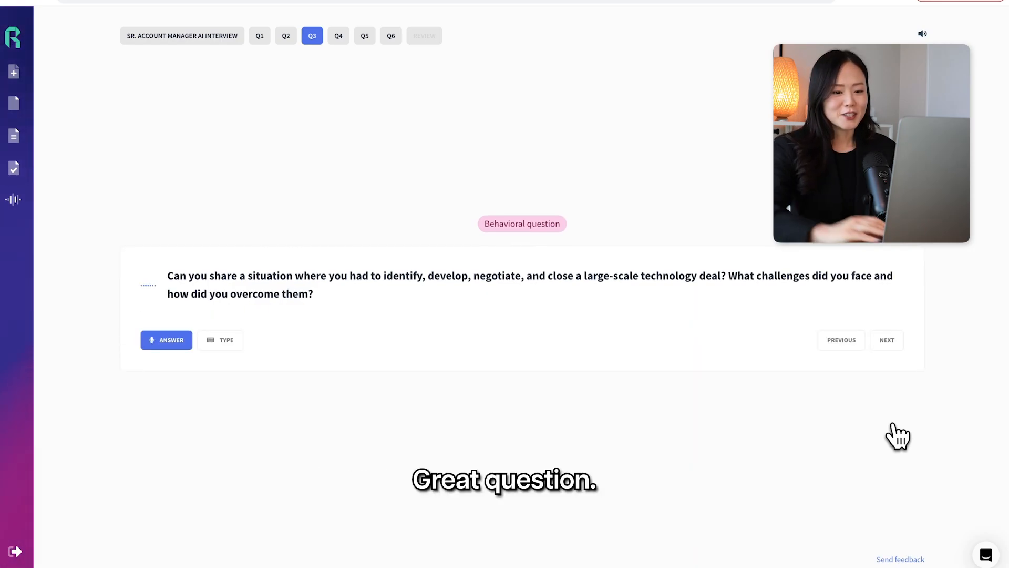
- Answer the large technology deal question aloud and proceed to question four
click(166, 340)
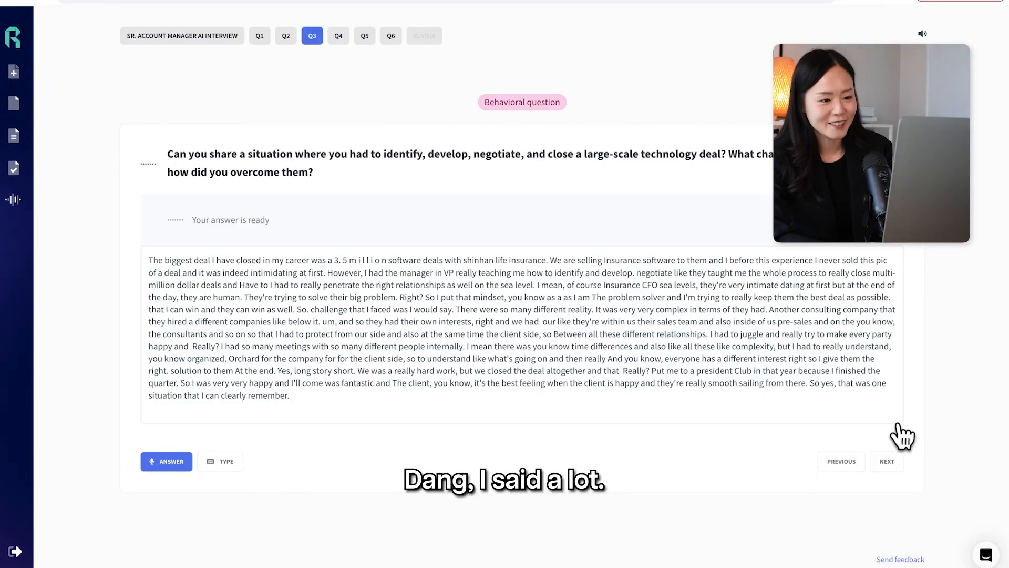
click(886, 462)
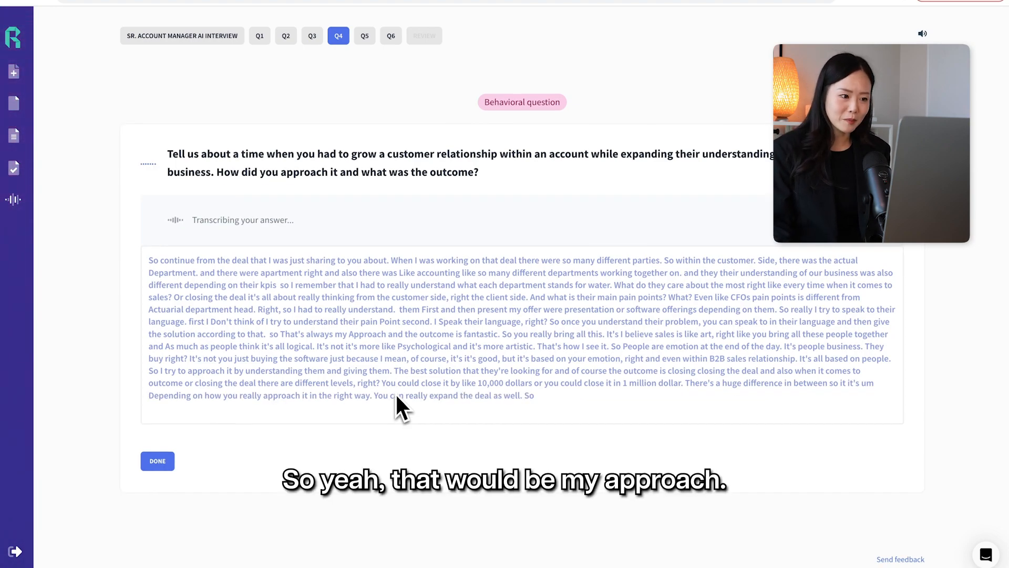
- Finish the customer relationship answer
click(158, 461)
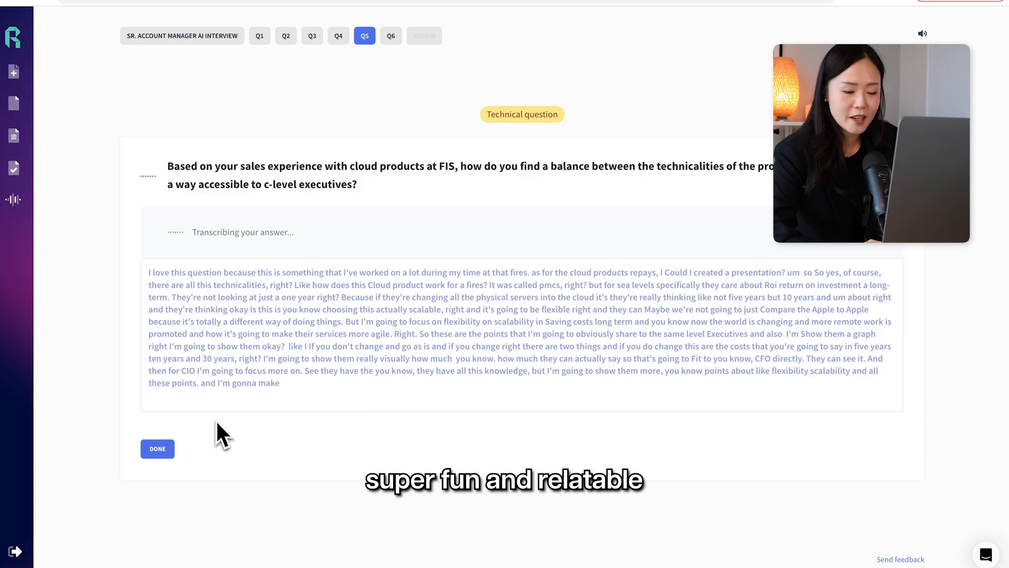
- Finish the answer on presenting cloud products to executives
click(157, 448)
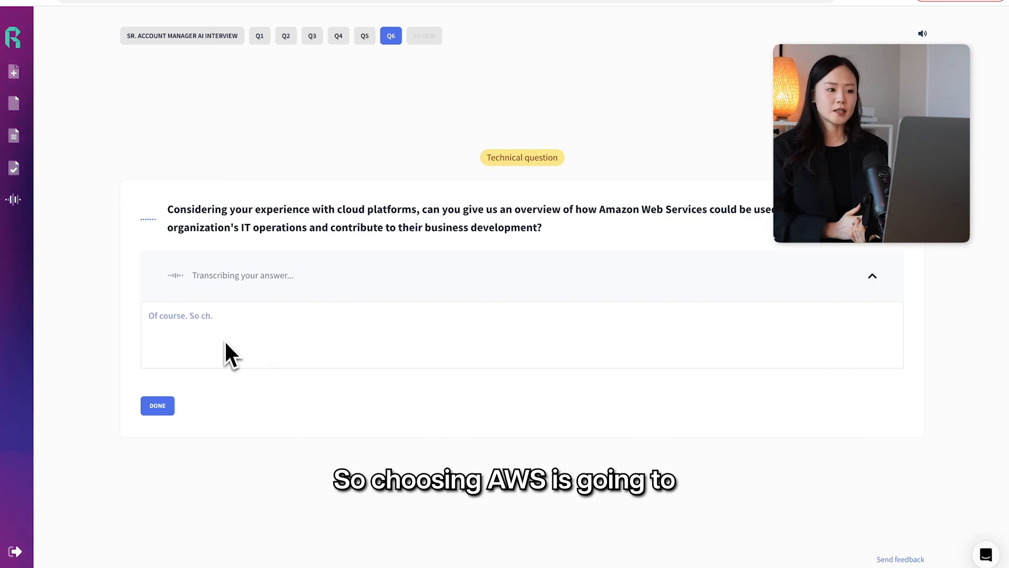
- Submit the AWS IT operations answer and review the results scored 48
click(157, 405)
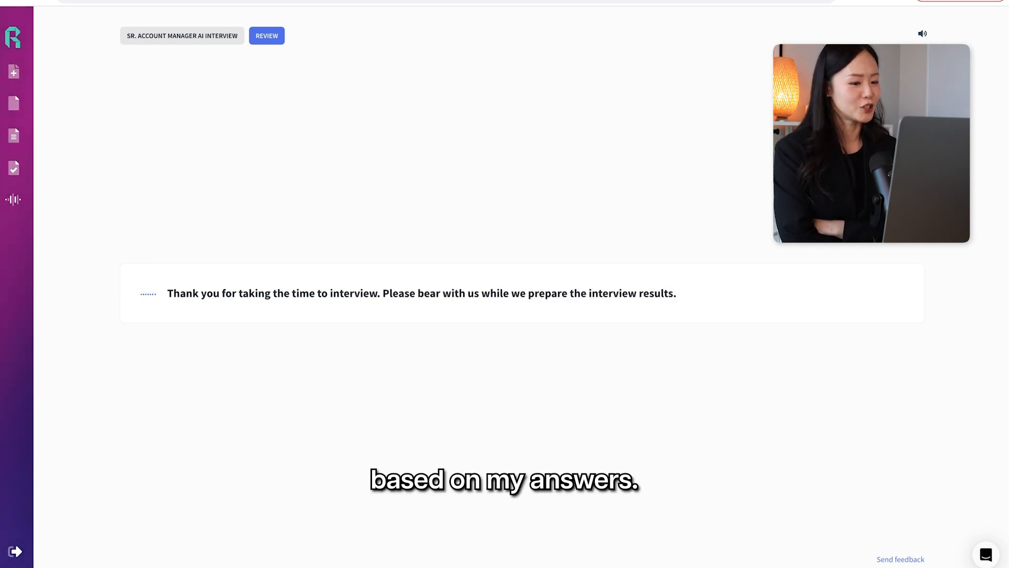
click(266, 35)
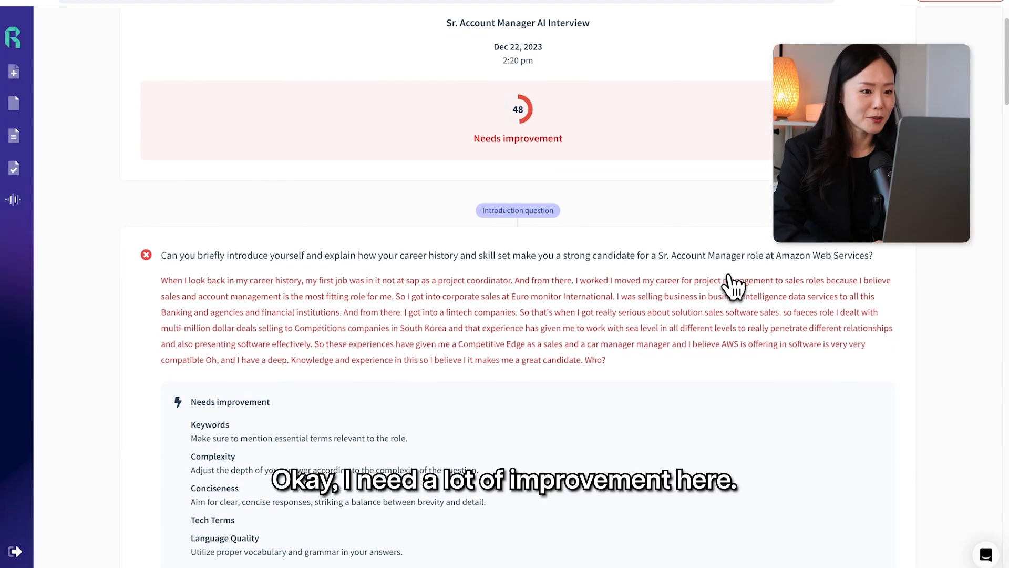
scroll(down, 3)
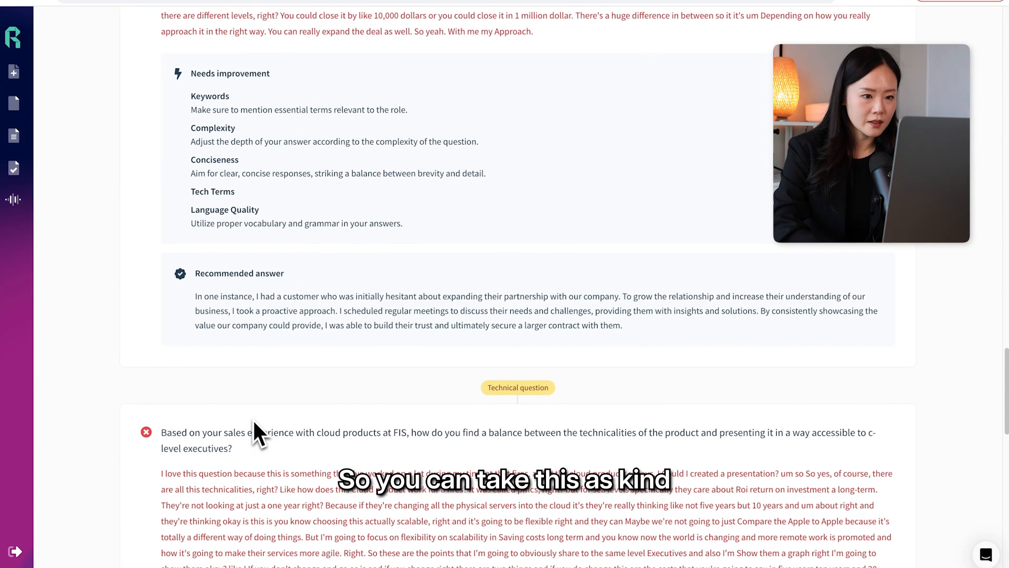
scroll(down, 3)
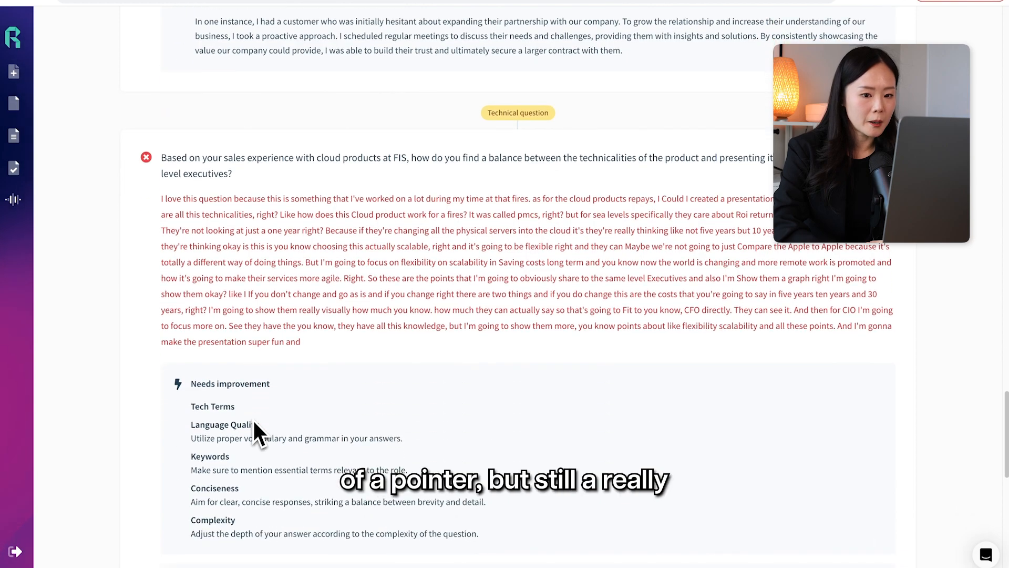
scroll(down, 3)
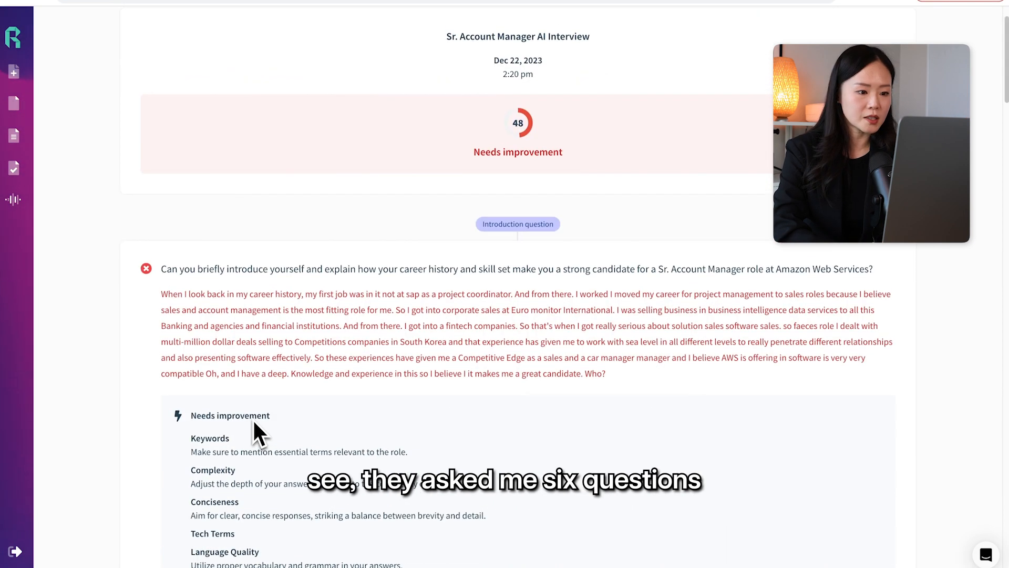
scroll(down, 3)
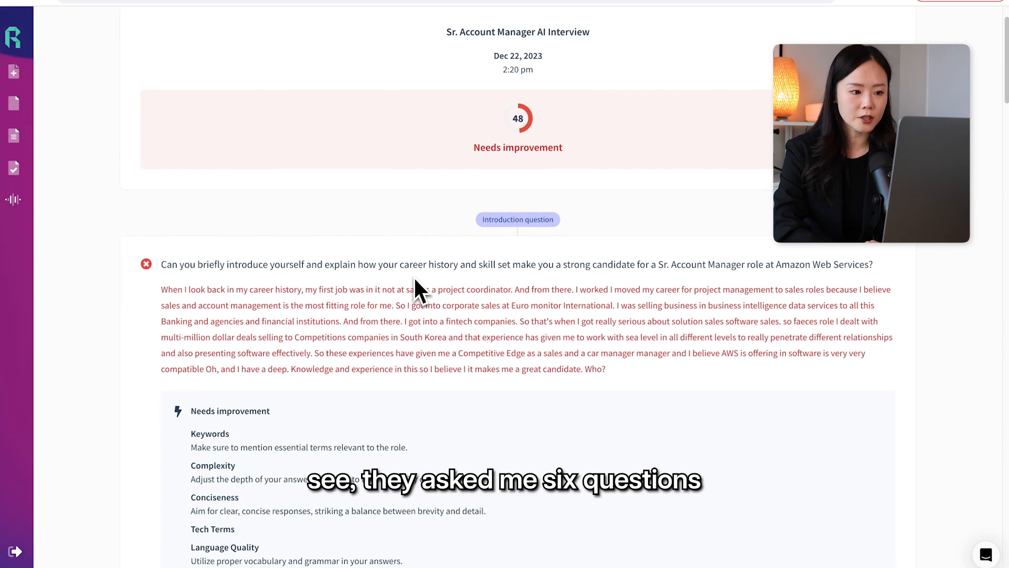
scroll(down, 3)
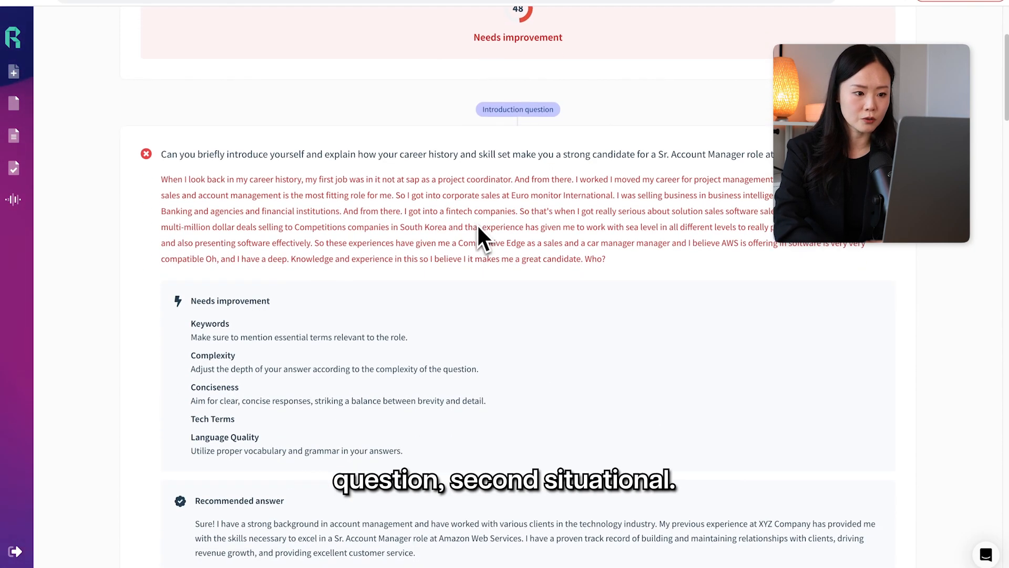
scroll(down, 3)
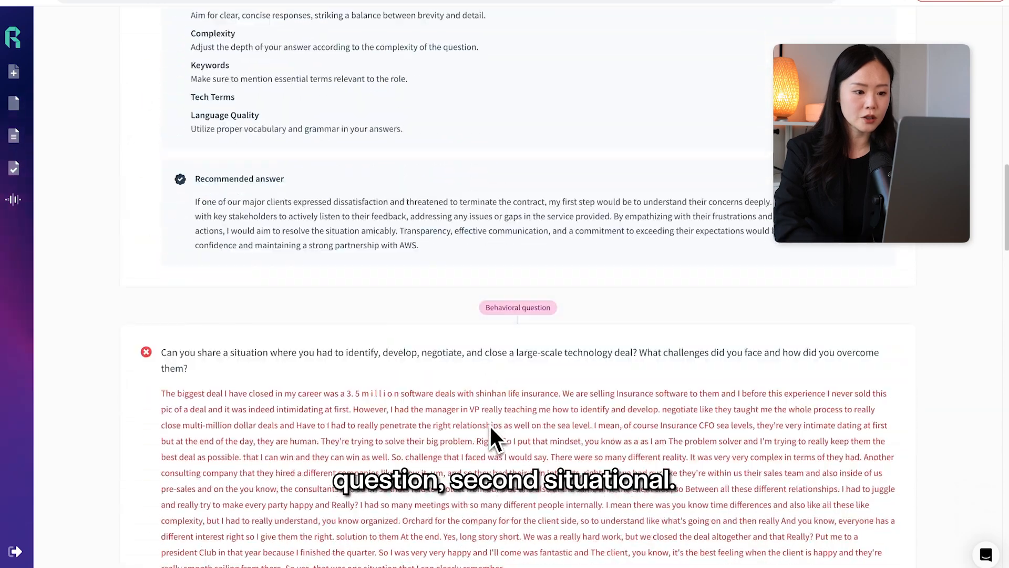
scroll(down, 3)
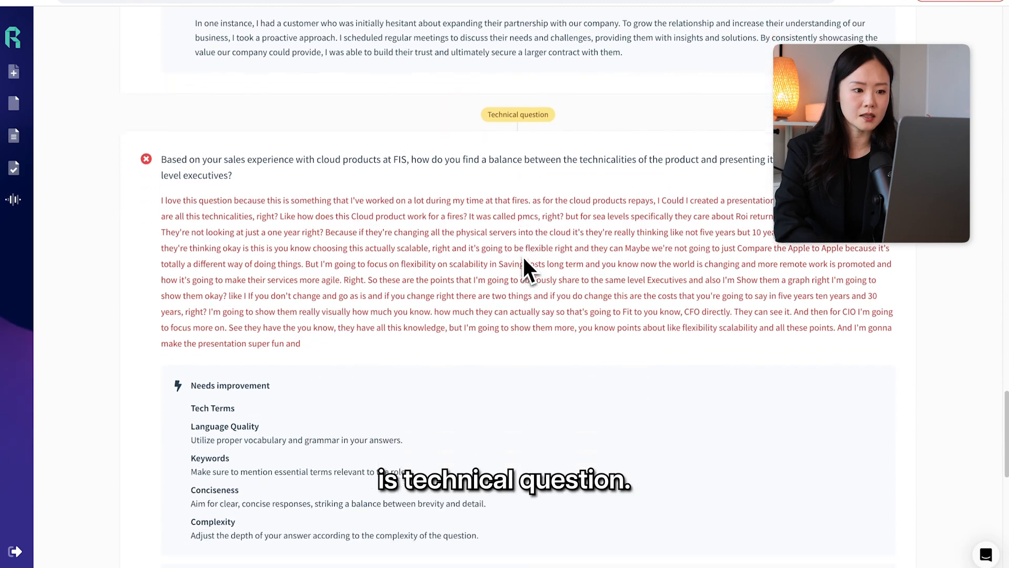
scroll(down, 3)
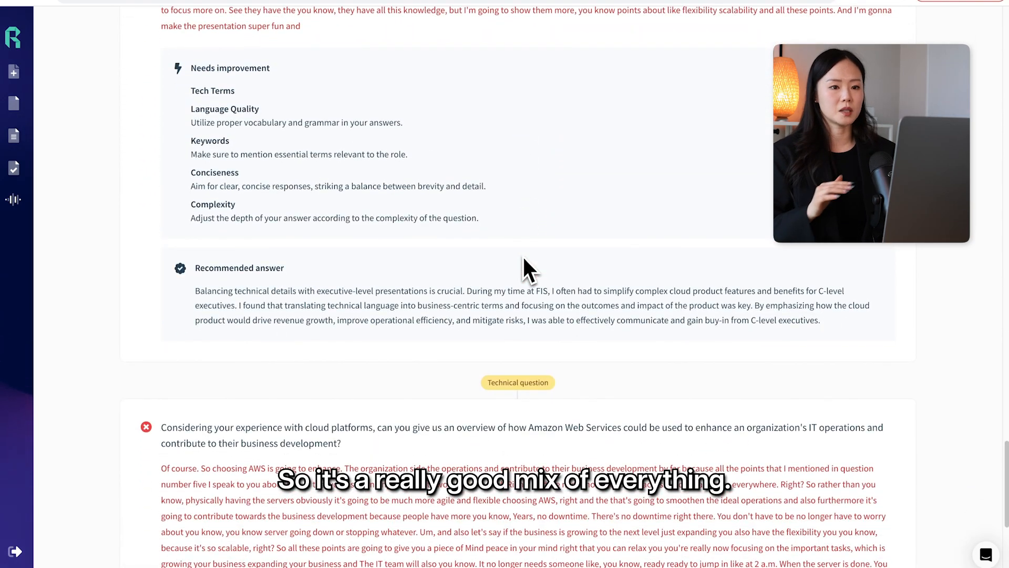